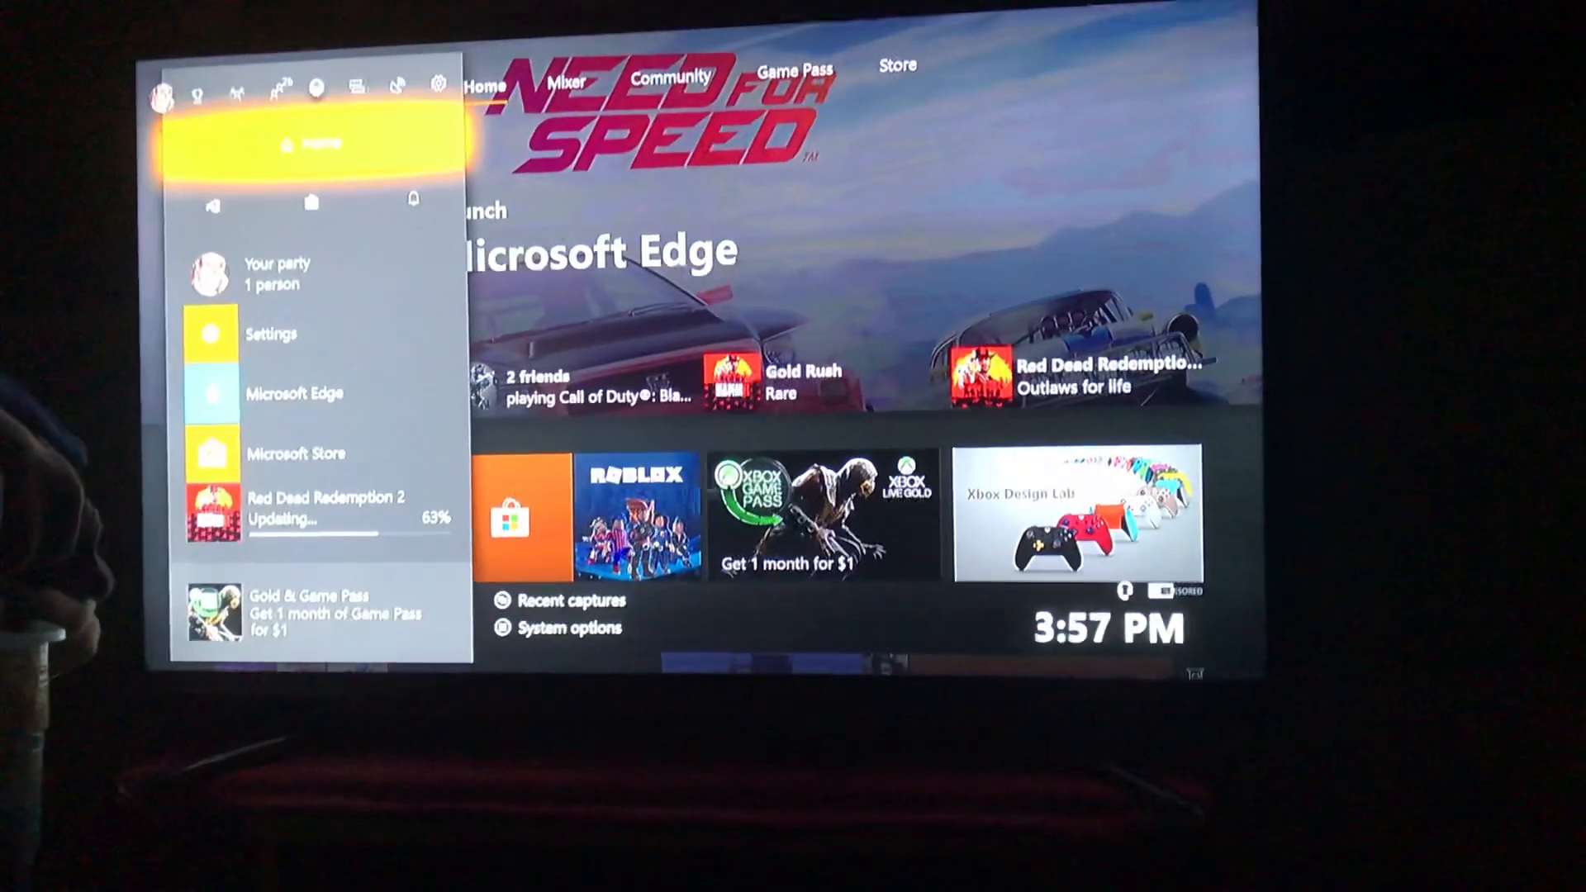
Step: Bring up the guide's System tab with console settings, audio and power options
left_click(398, 87)
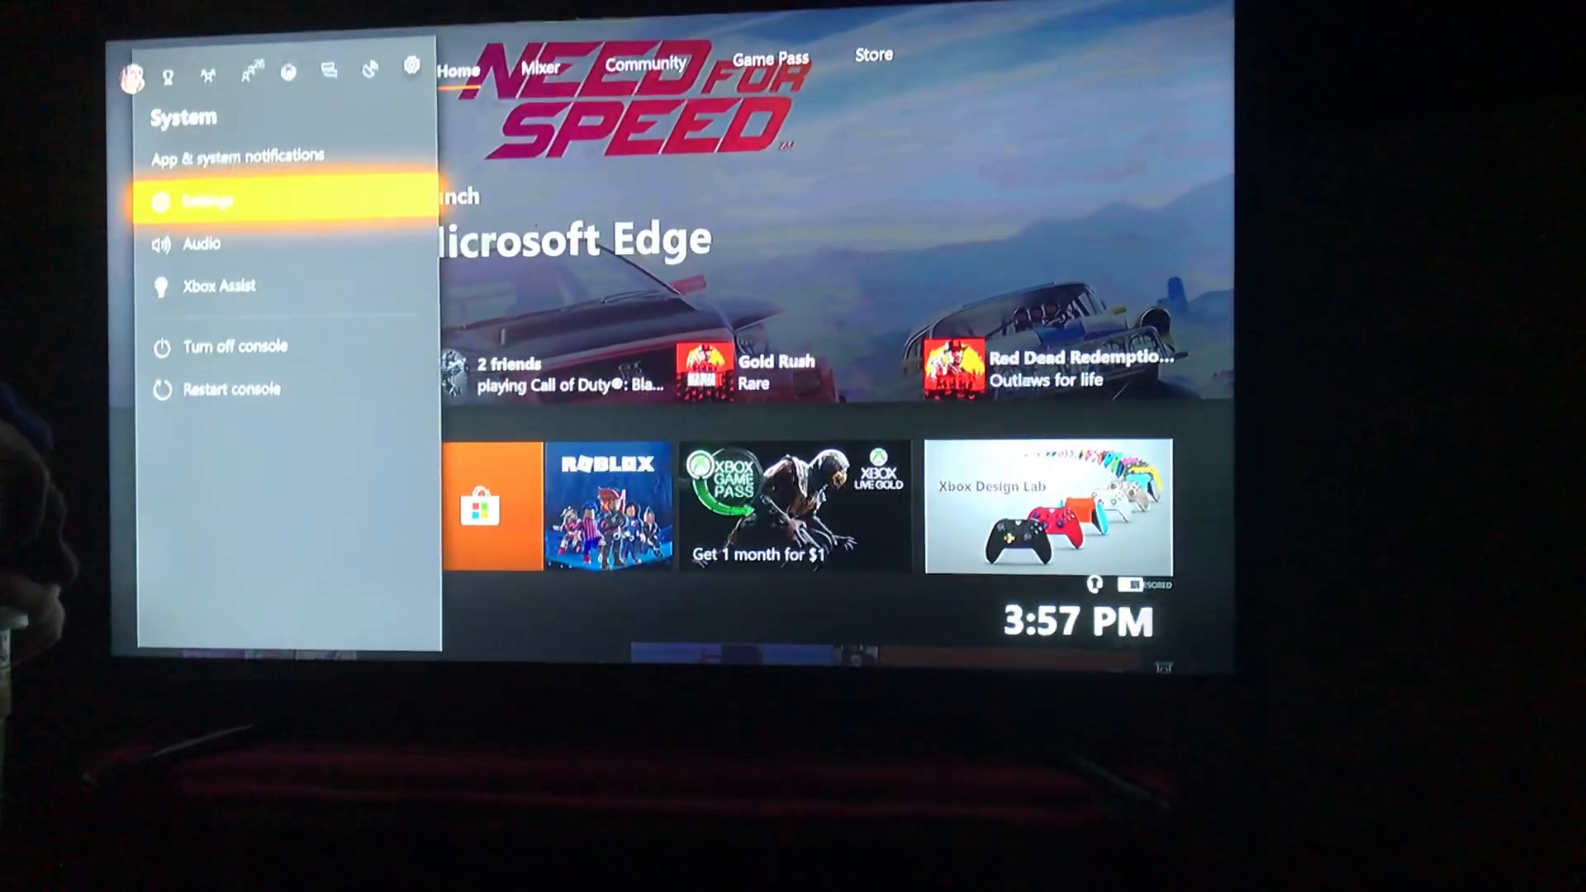
Step: Go into Settings and reach Account > Payment & billing to show Payment options
left_click(206, 200)
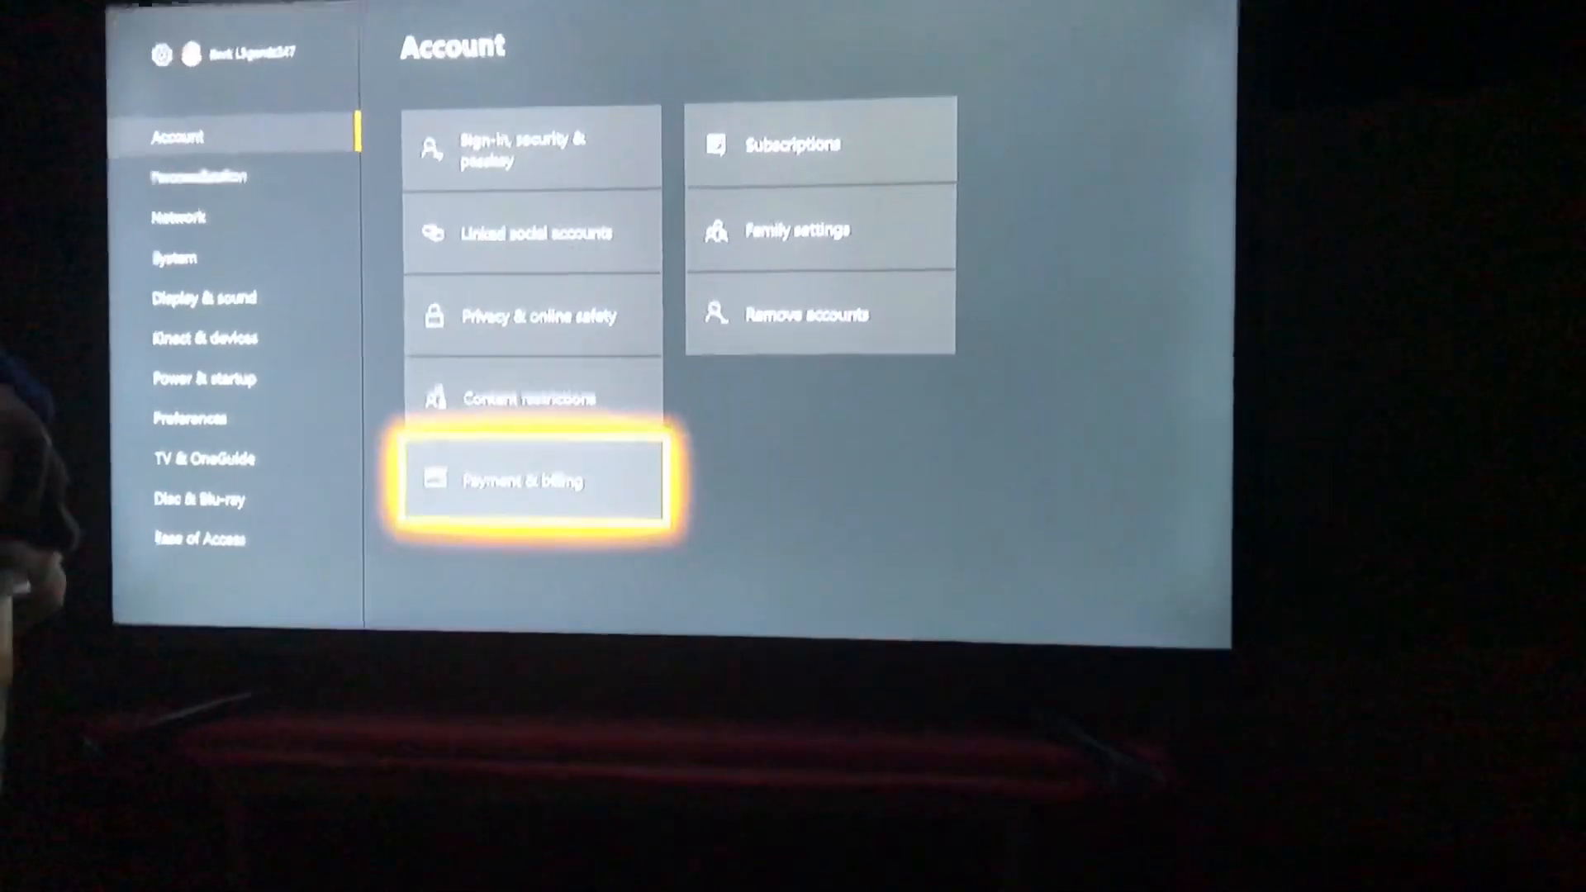
left_click(535, 479)
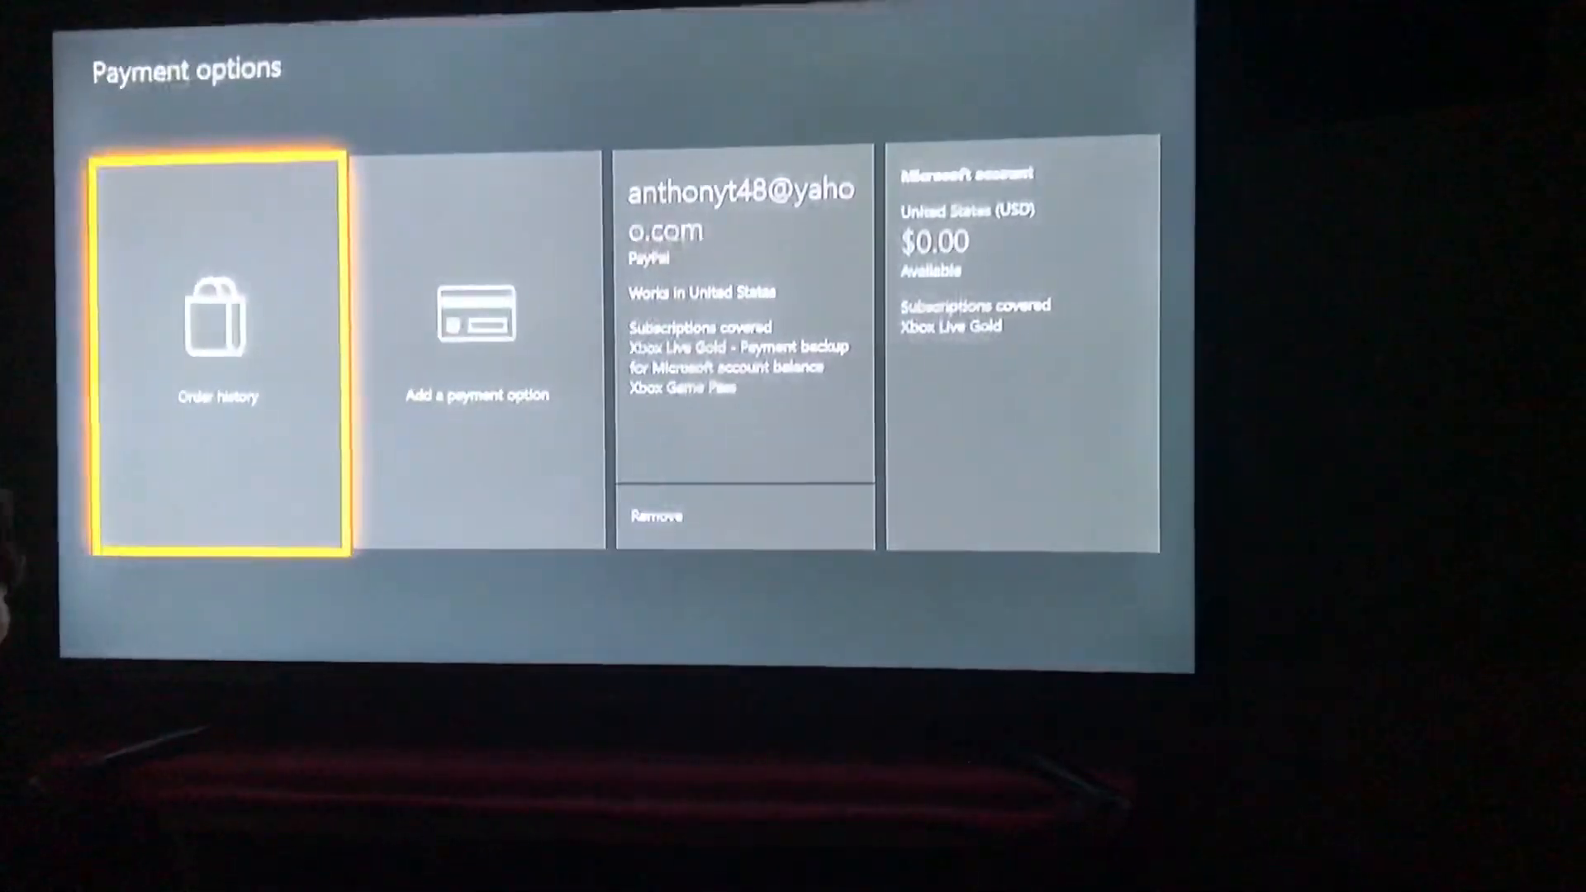
Step: Launch Order history, showing the Xbox Game Pass purchase in Microsoft Edge
left_click(218, 349)
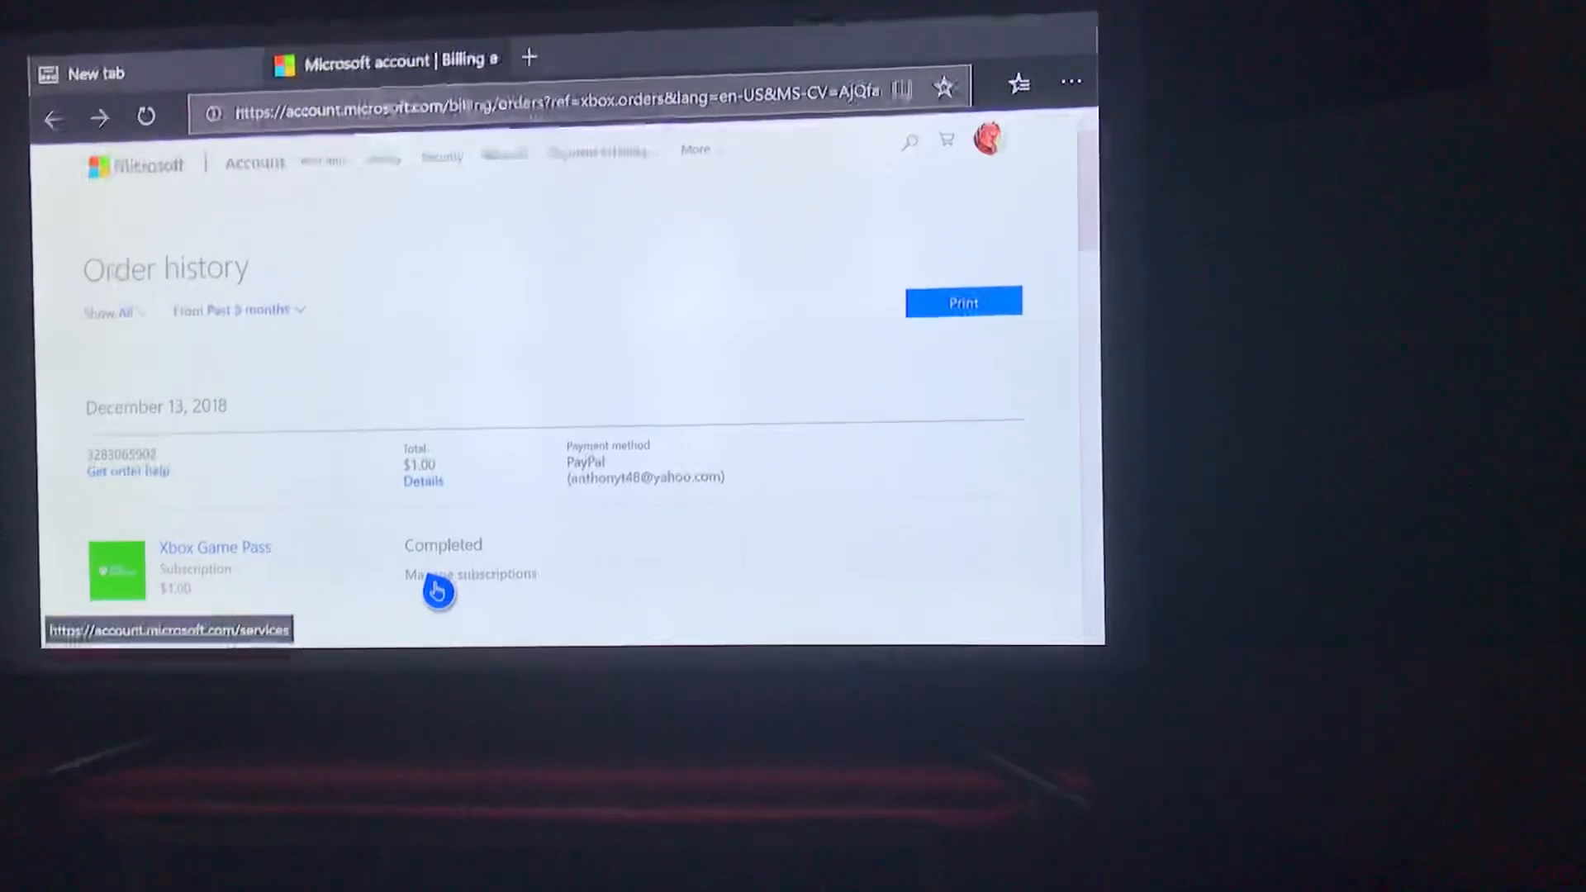
Step: Follow Manage subscriptions under the Game Pass order to the account services help page
left_click(471, 573)
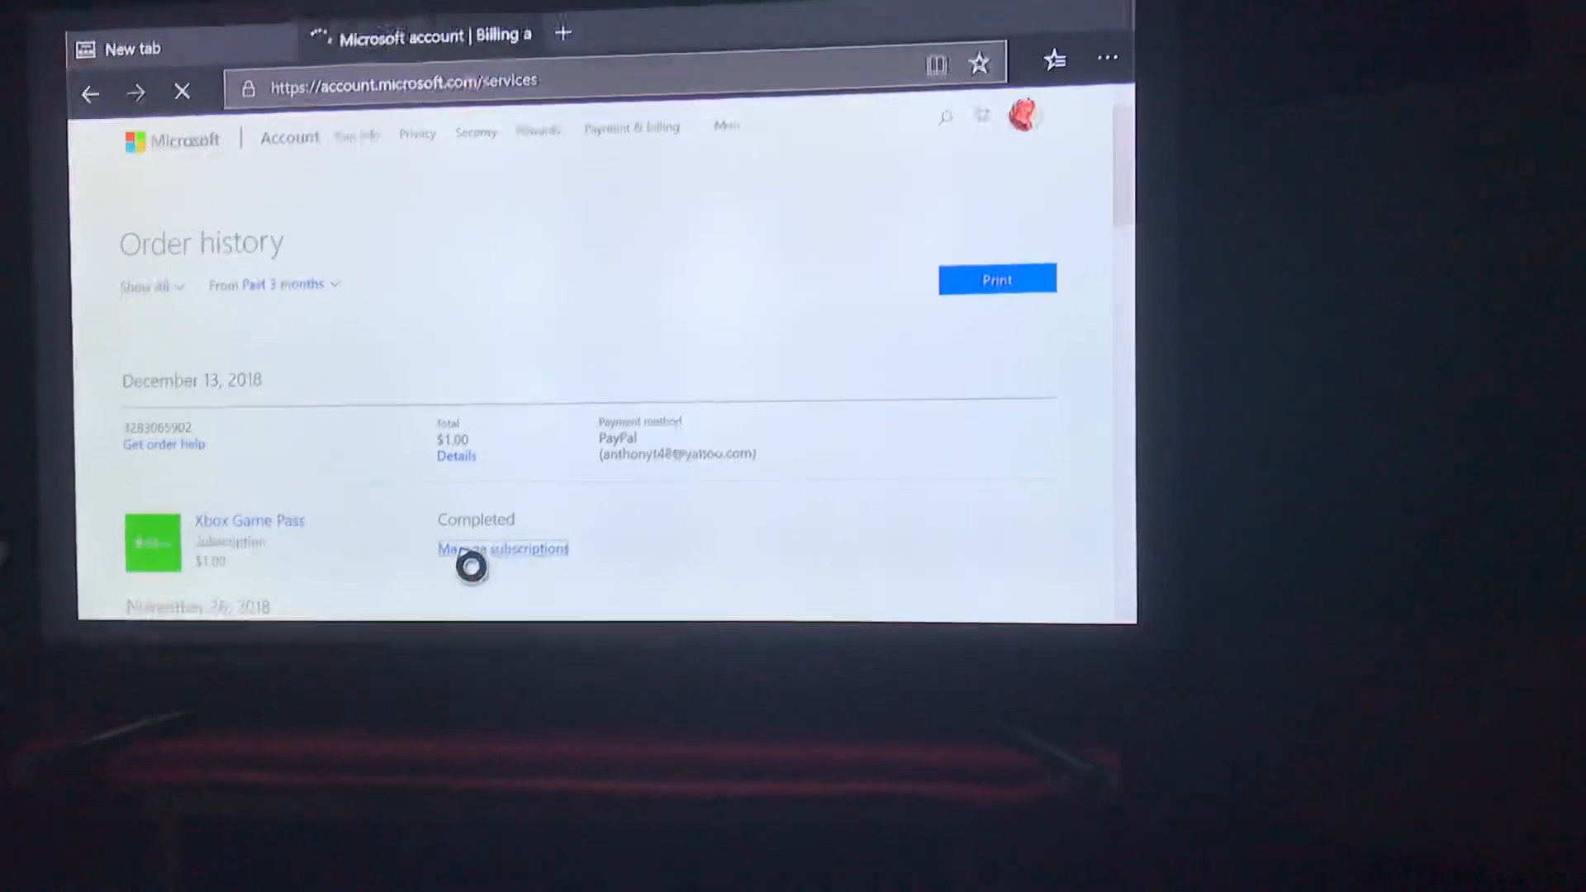
left_click(502, 548)
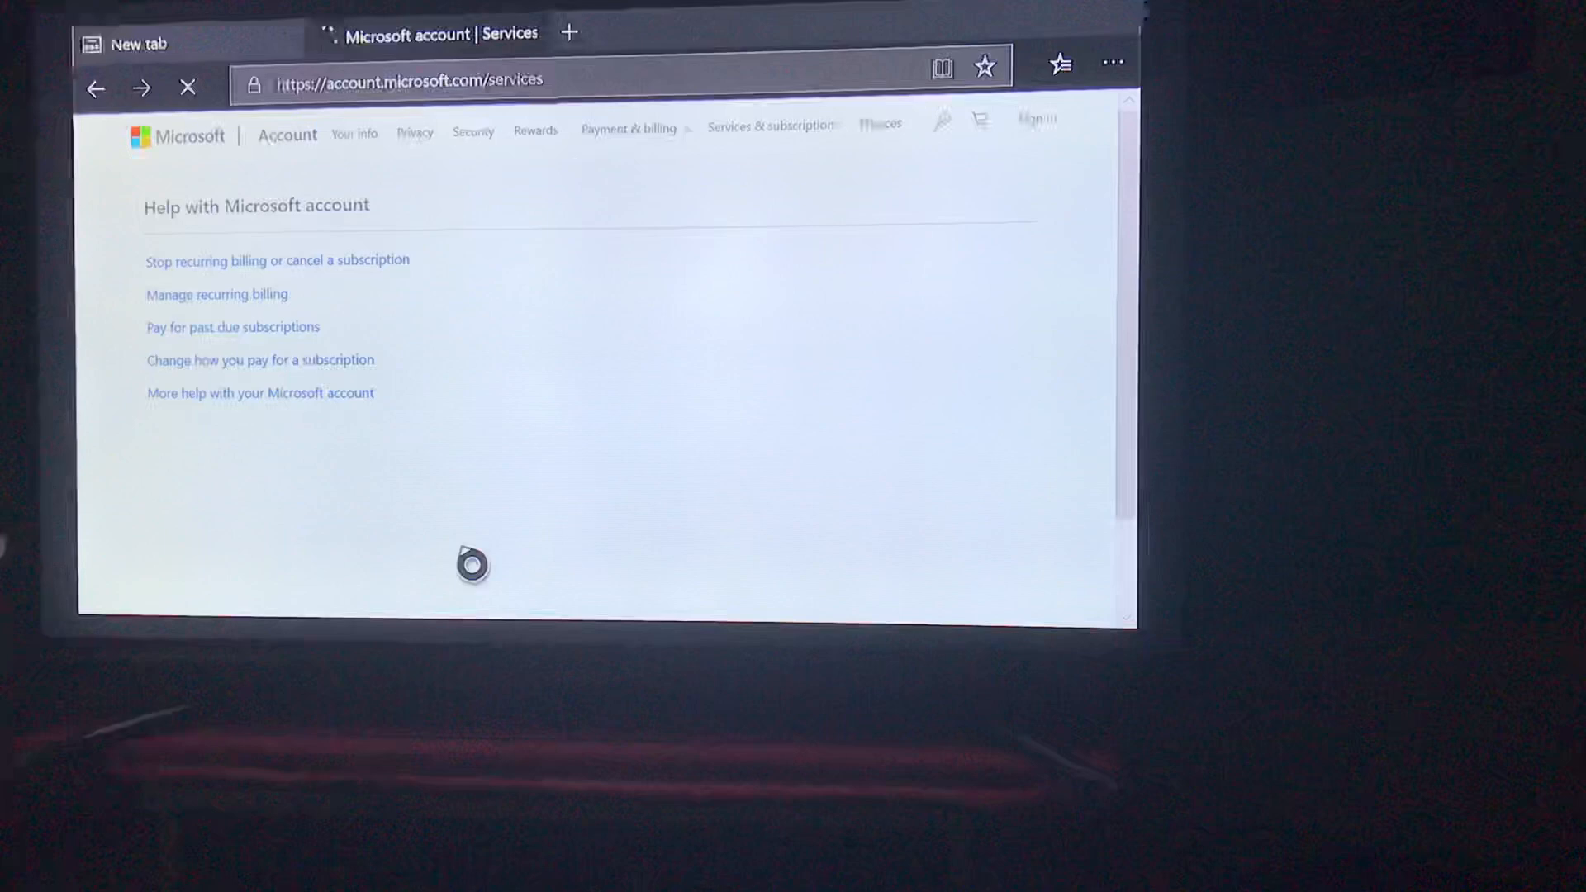